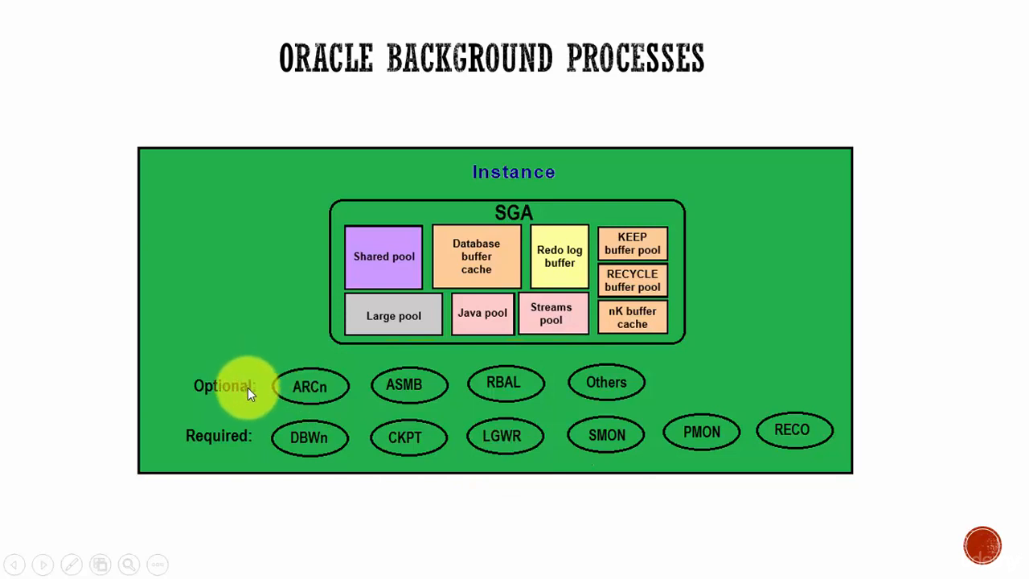
pyautogui.moveTo(238, 447)
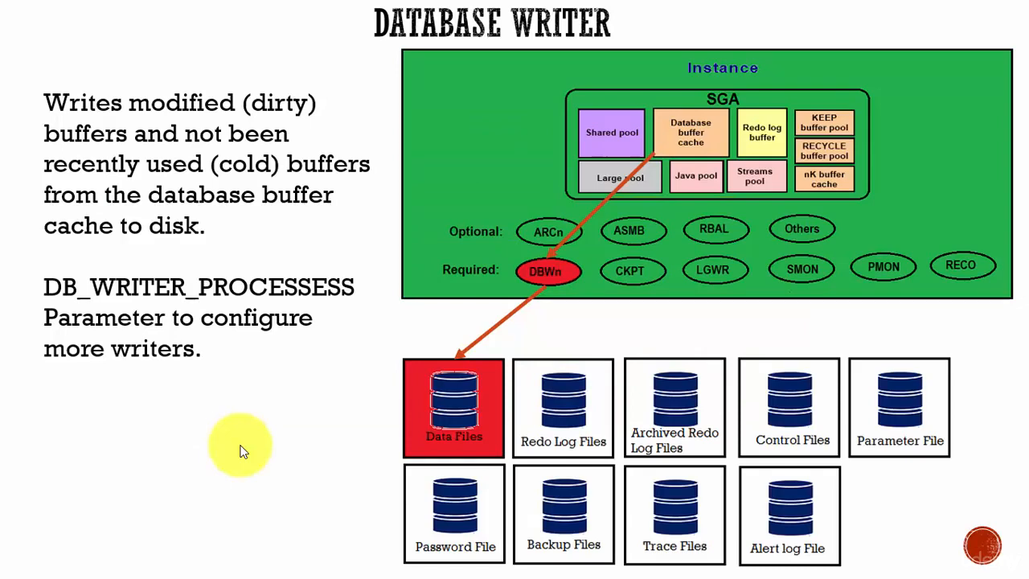
pyautogui.moveTo(651, 164)
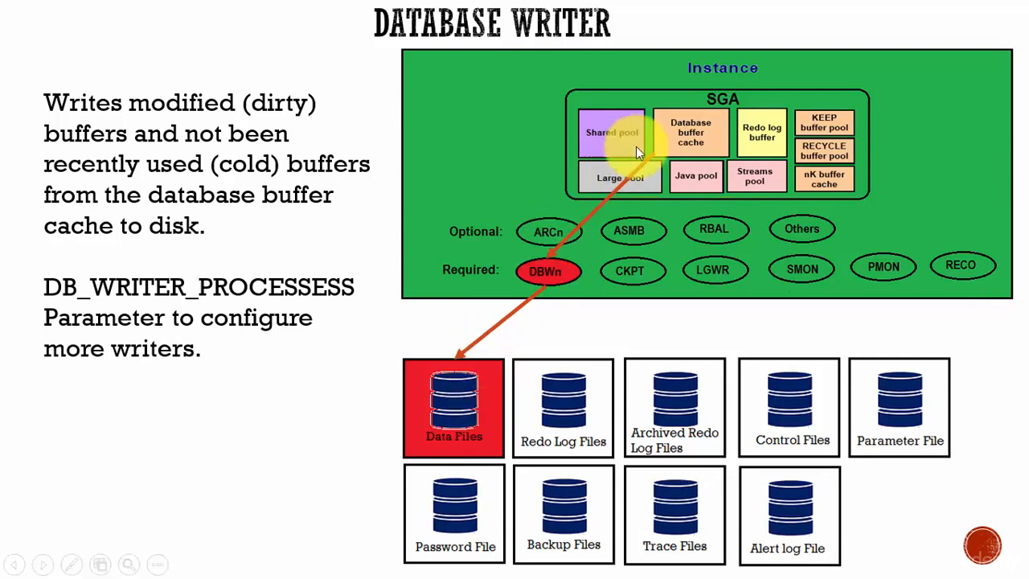
pyautogui.moveTo(495, 346)
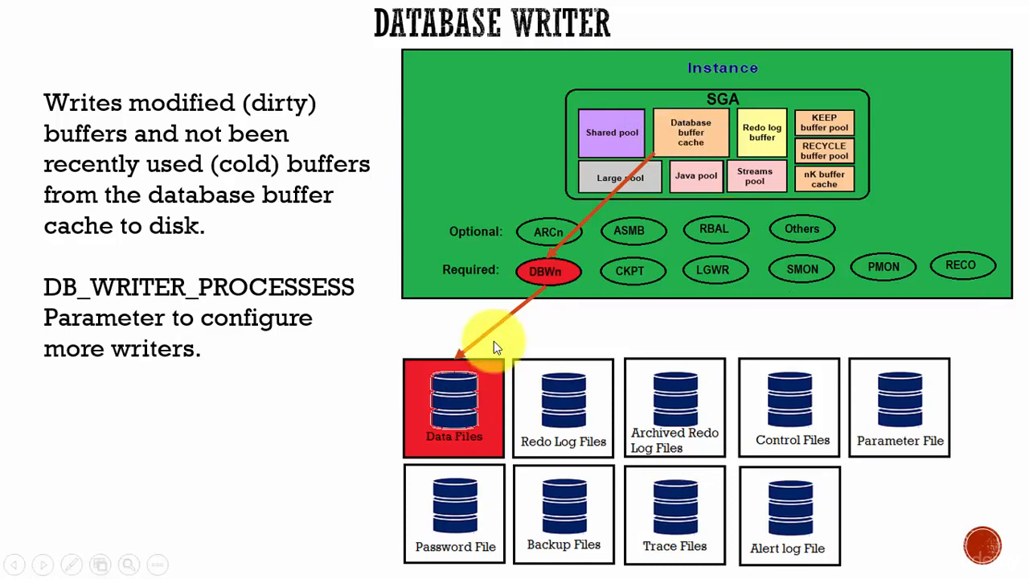
pyautogui.moveTo(463, 415)
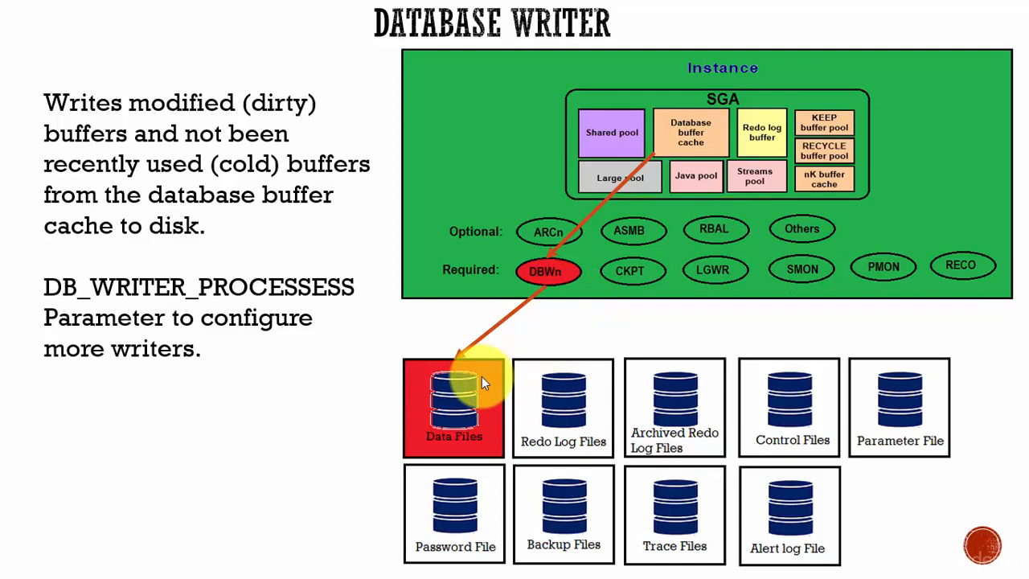
pyautogui.moveTo(506, 337)
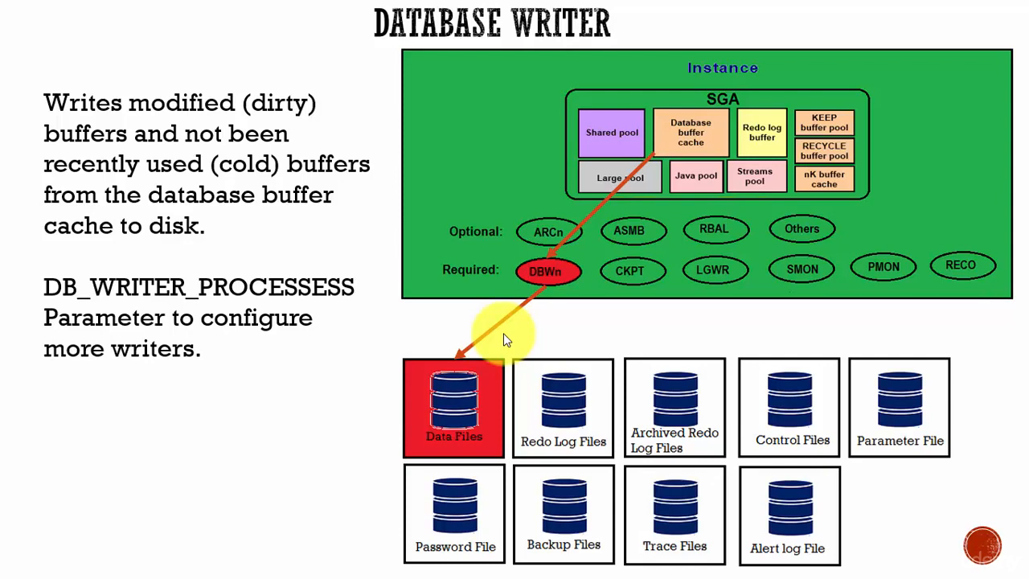
pyautogui.moveTo(871, 508)
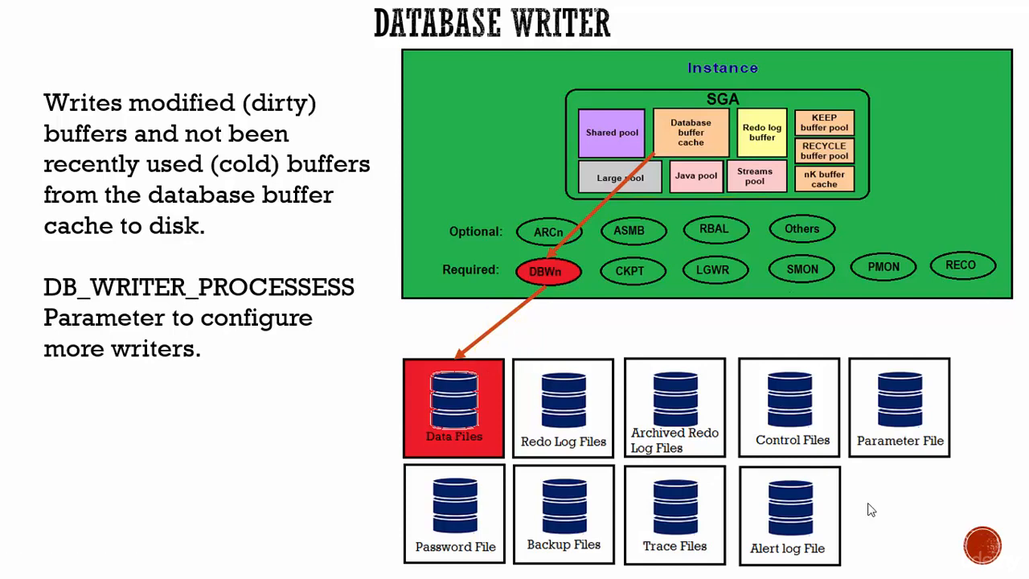